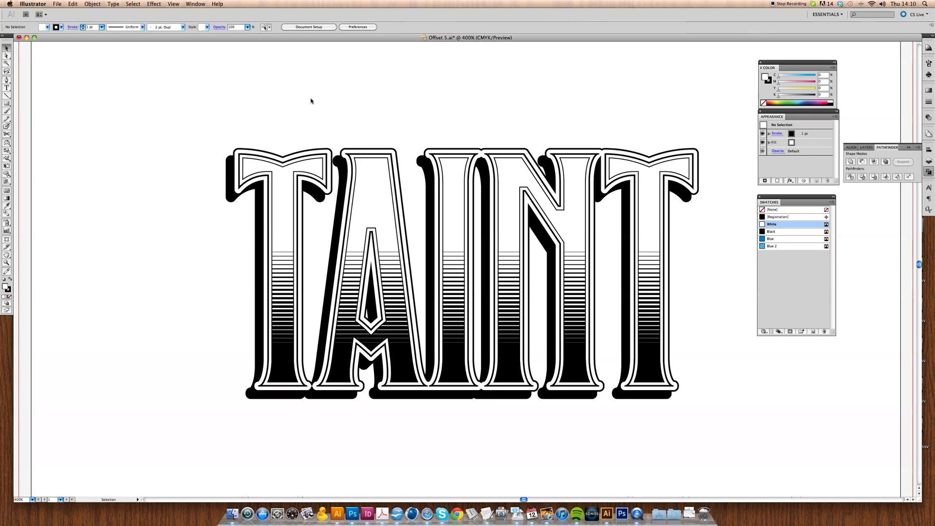
pyautogui.moveTo(196, 133)
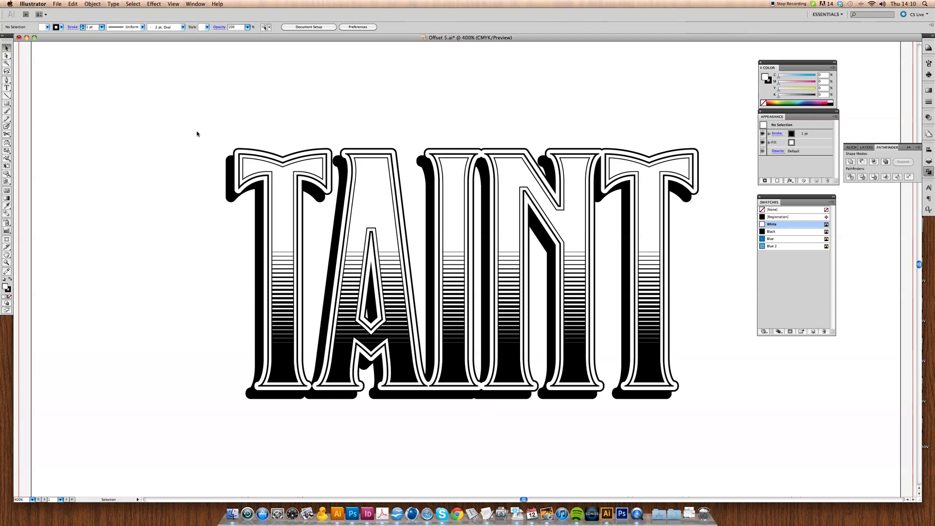
pyautogui.moveTo(702, 150)
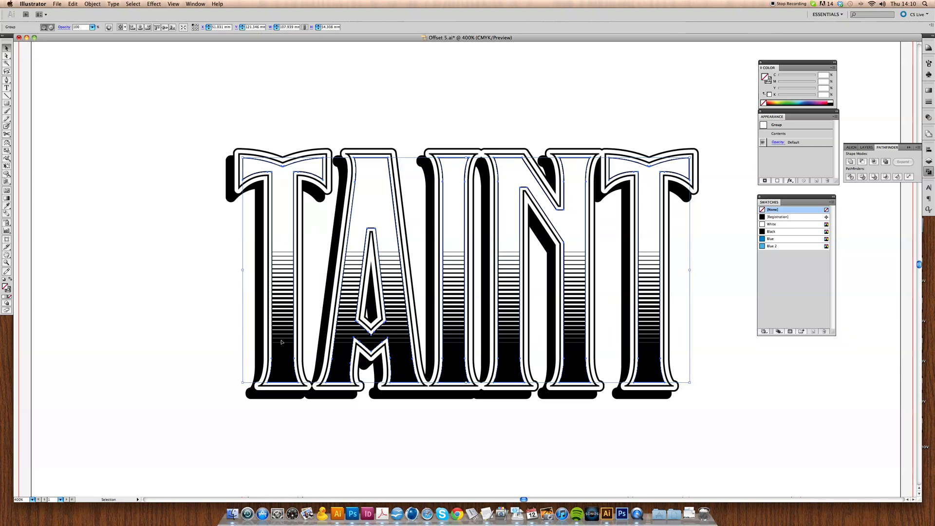
# Unite the pasted letter shapes into one TAINT outline with black stroke and no fill
pyautogui.click(162, 233)
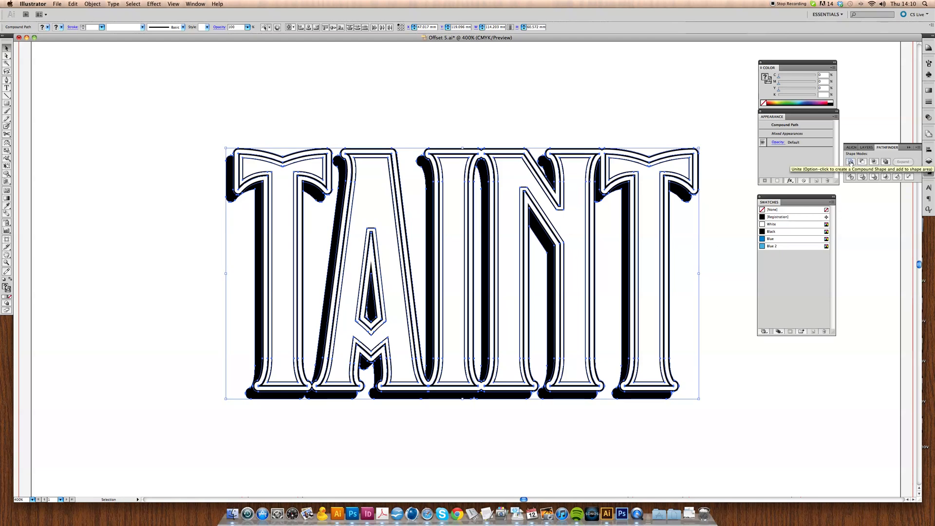
pyautogui.click(849, 161)
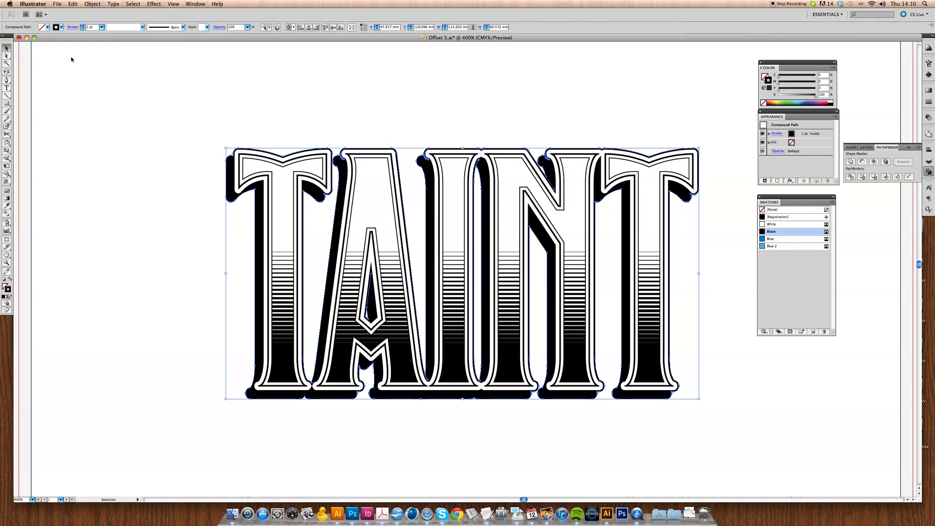
# Offset the TAINT outline by 3 mm with Round joins, previewing before confirming
pyautogui.click(91, 4)
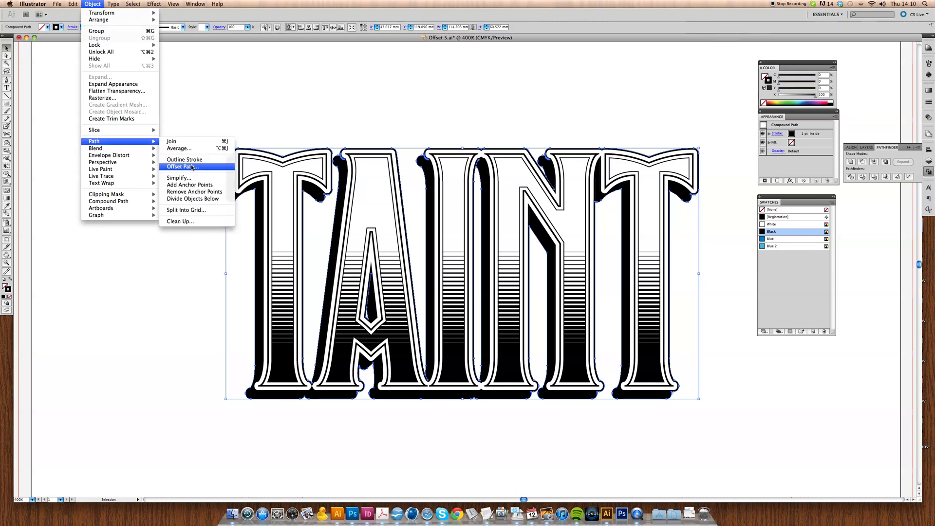
pyautogui.click(180, 166)
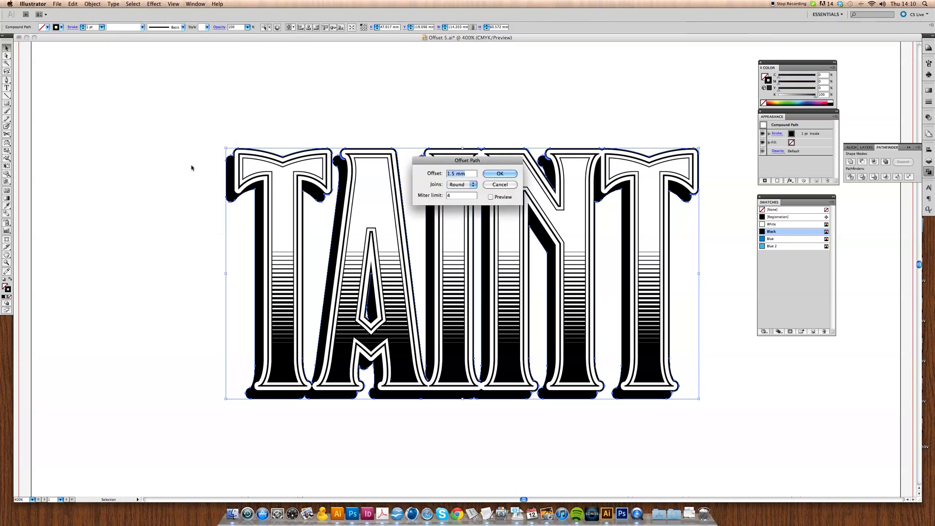
pyautogui.click(491, 197)
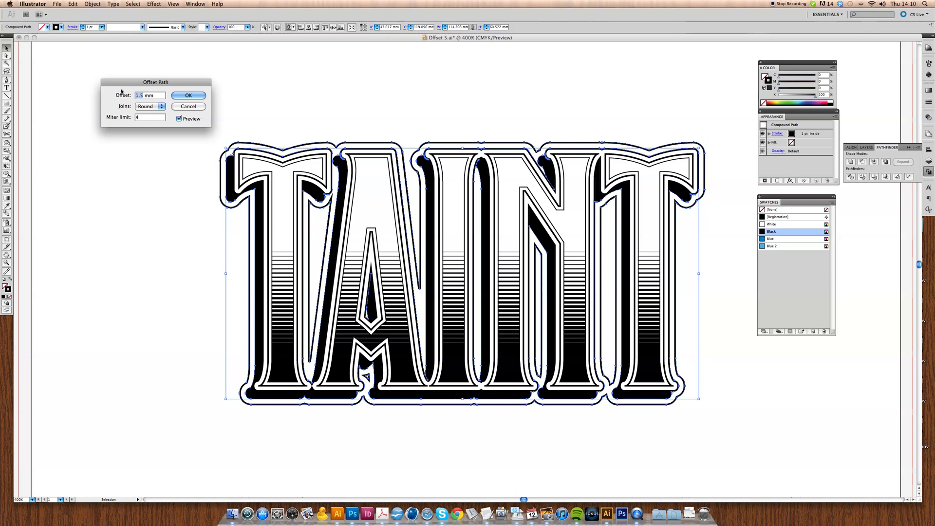
pyautogui.write('3 mm')
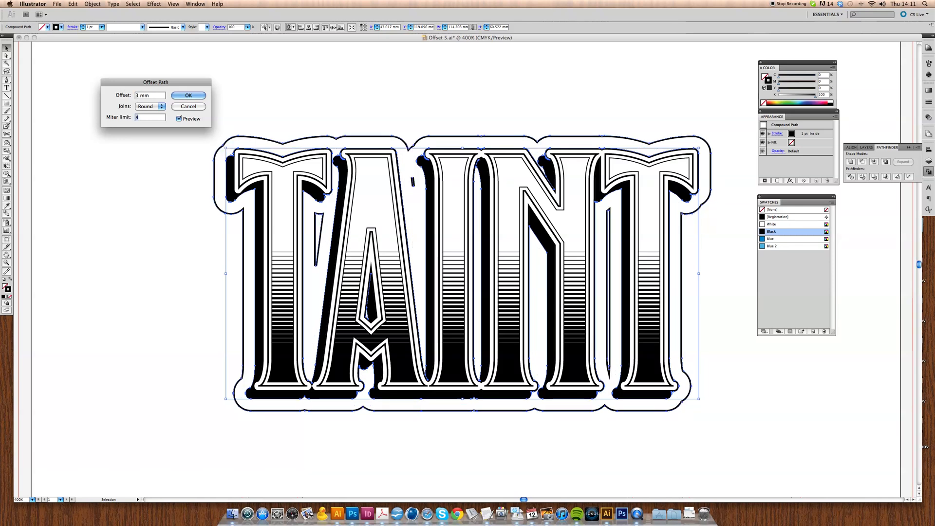
pyautogui.moveTo(191, 136)
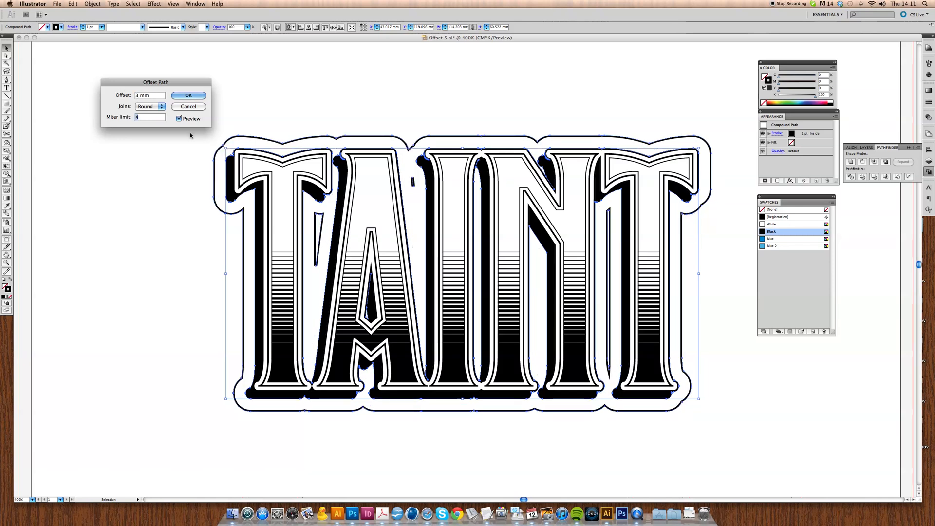
pyautogui.click(188, 96)
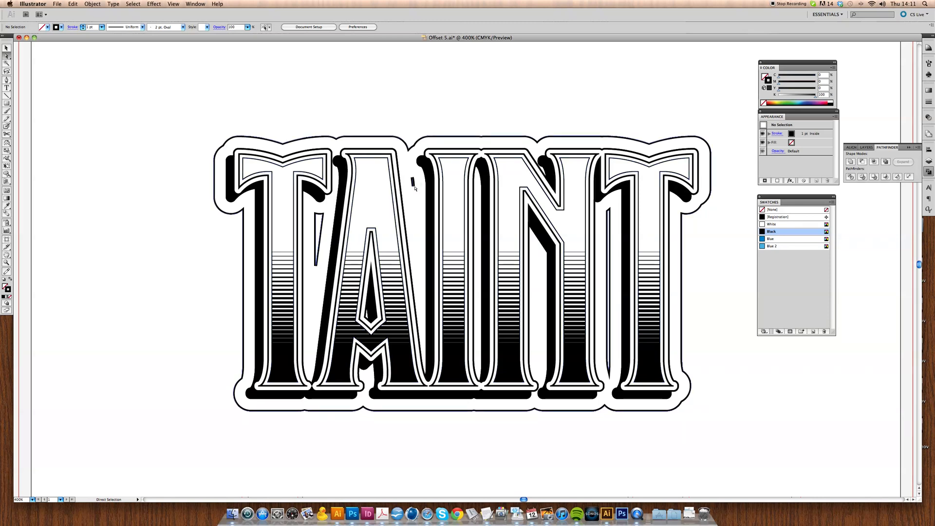
# Delete the stray fragments inside the letters and reselect the offset outline
pyautogui.click(411, 181)
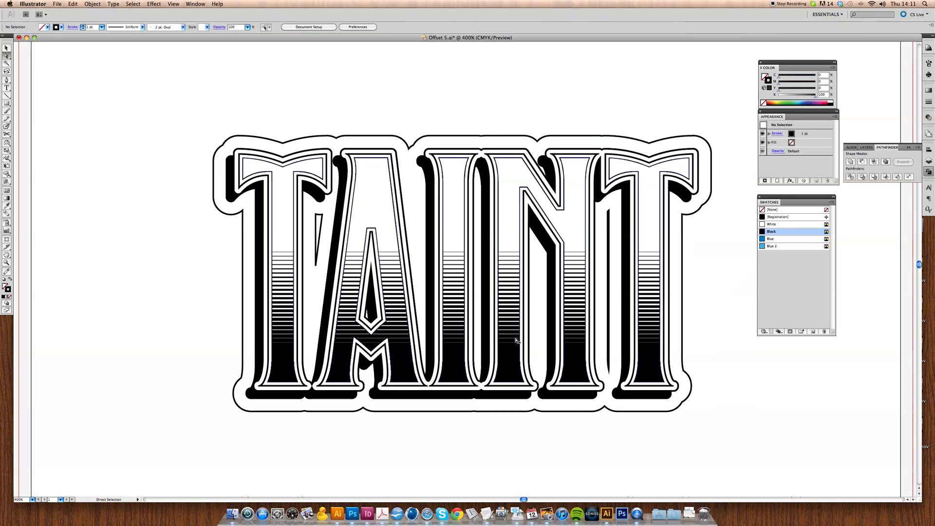
pyautogui.click(606, 370)
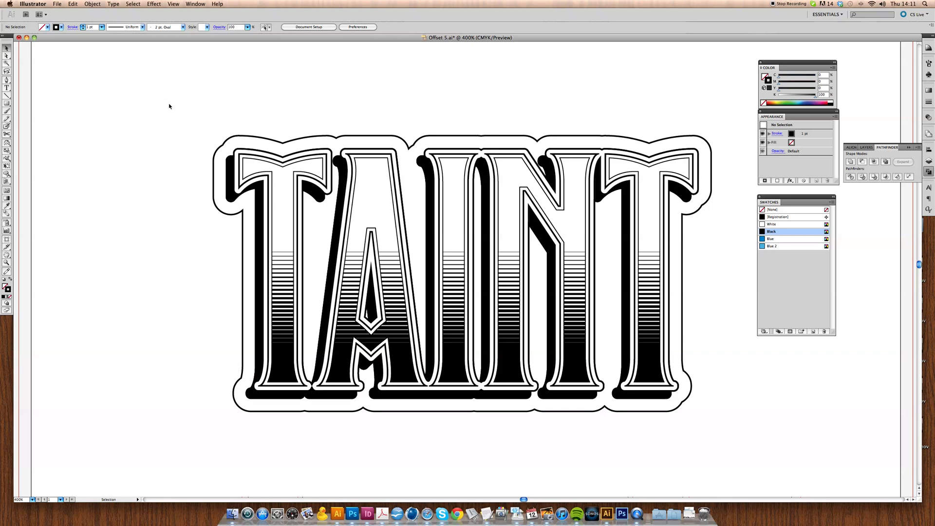
pyautogui.click(387, 137)
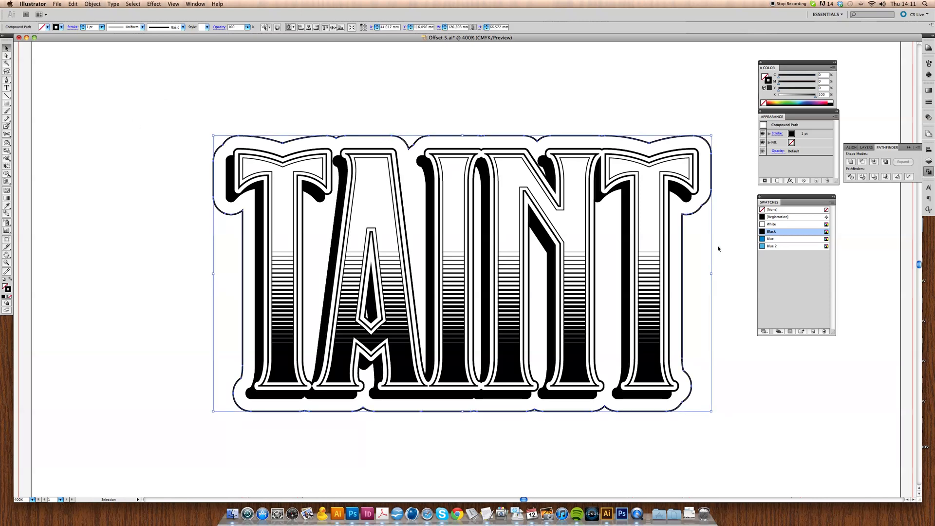
# Give the offset badge a Blue 2 stroke and Blue fill, then select the whole artwork
pyautogui.click(772, 245)
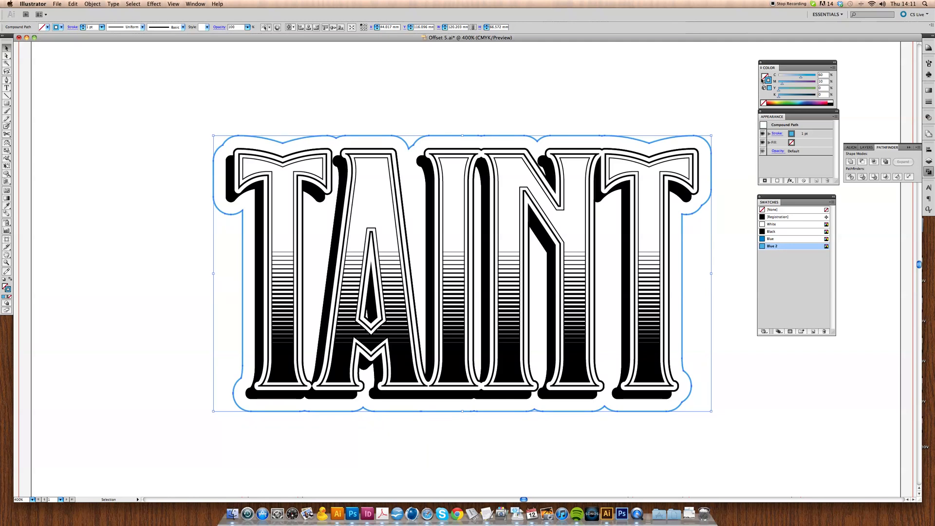
pyautogui.click(772, 239)
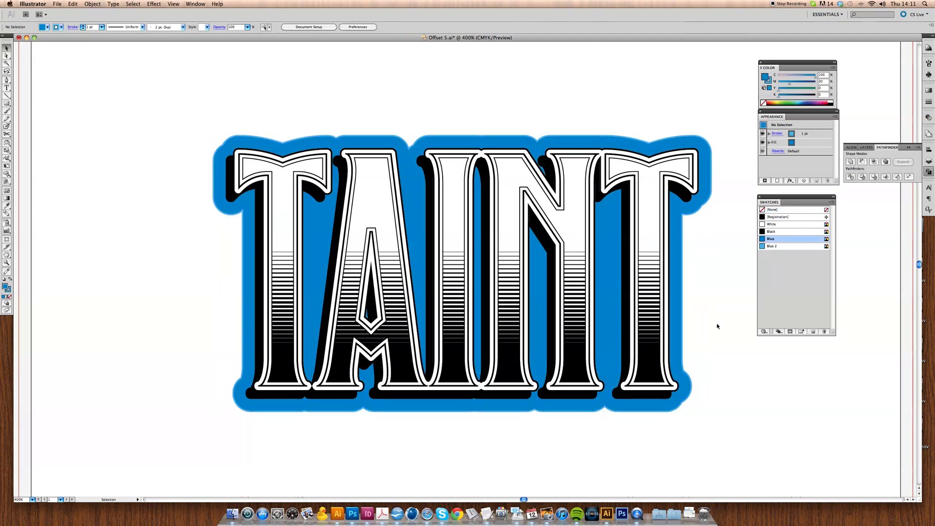
pyautogui.click(459, 272)
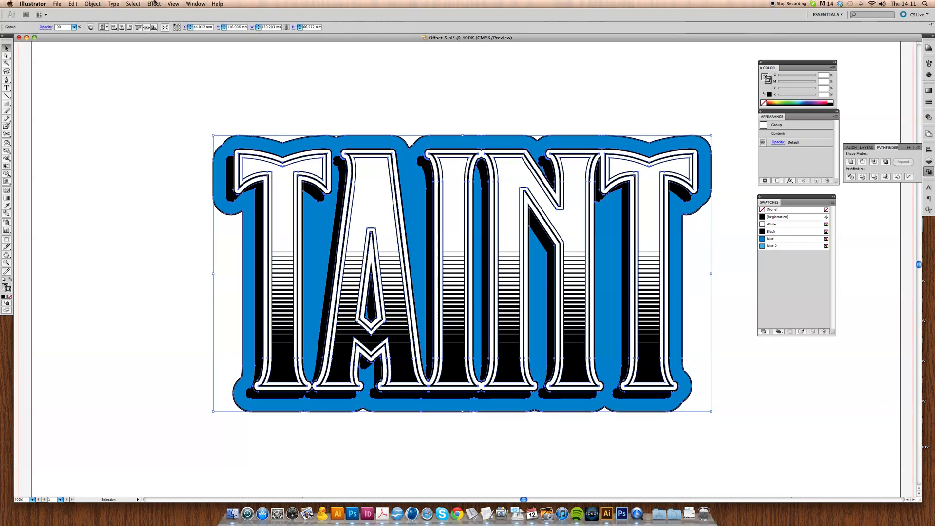
# Apply an Arch warp with 22% bend and 27% horizontal distortion to the badge
pyautogui.click(154, 4)
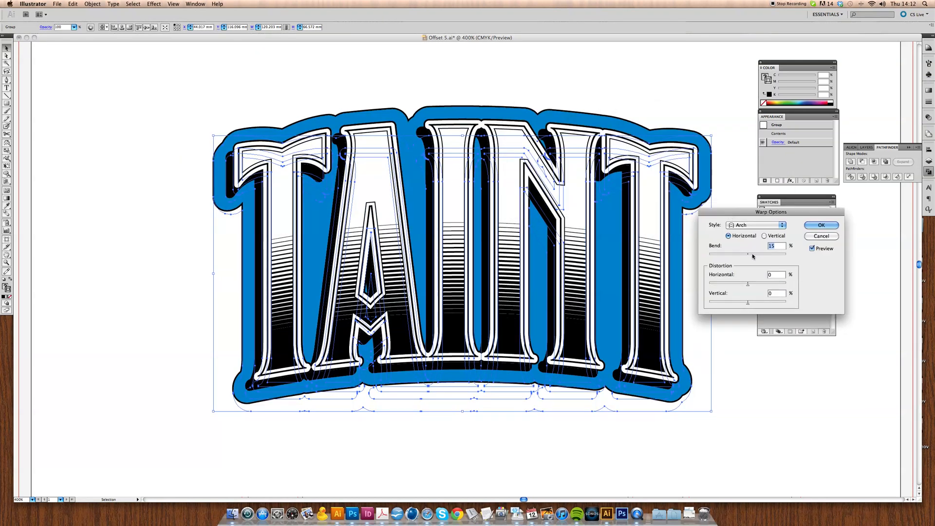
pyautogui.moveTo(747, 254); pyautogui.dragTo(756, 254)
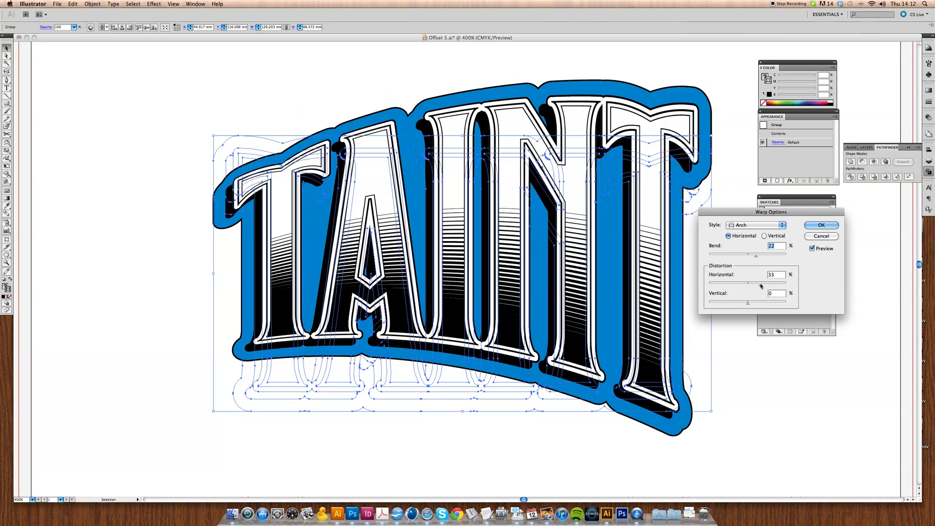
pyautogui.moveTo(764, 283); pyautogui.dragTo(750, 283)
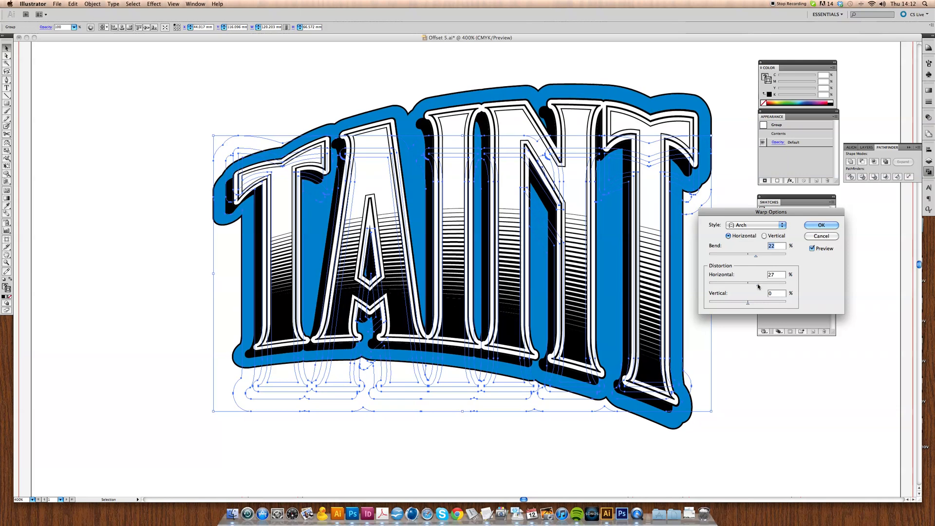
pyautogui.click(821, 225)
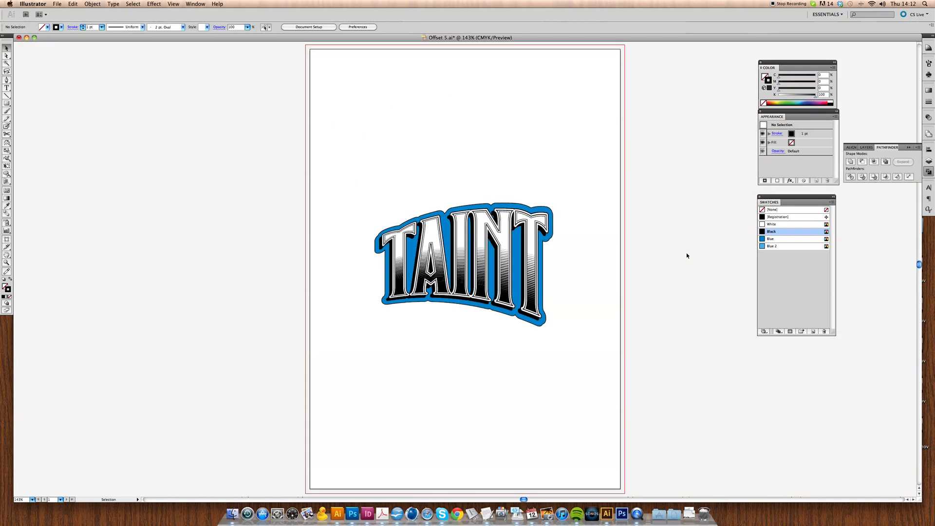
pyautogui.moveTo(644, 245)
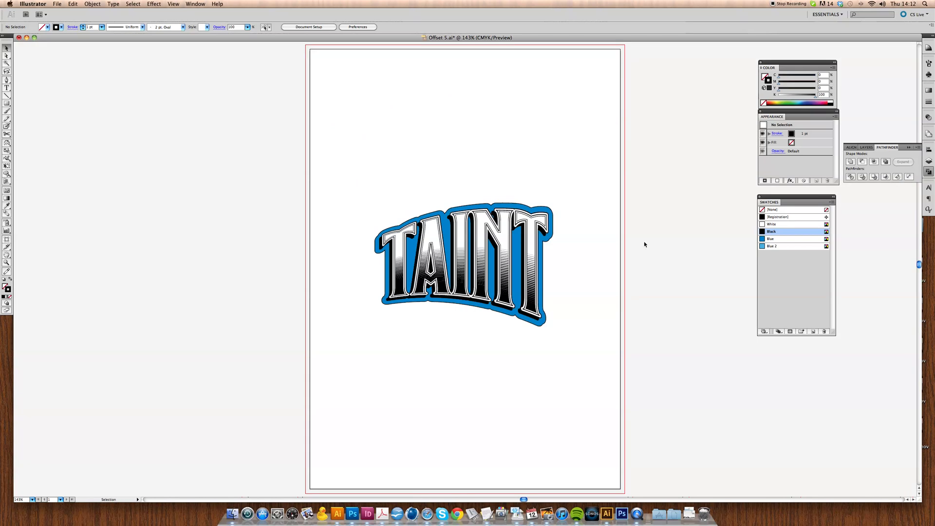